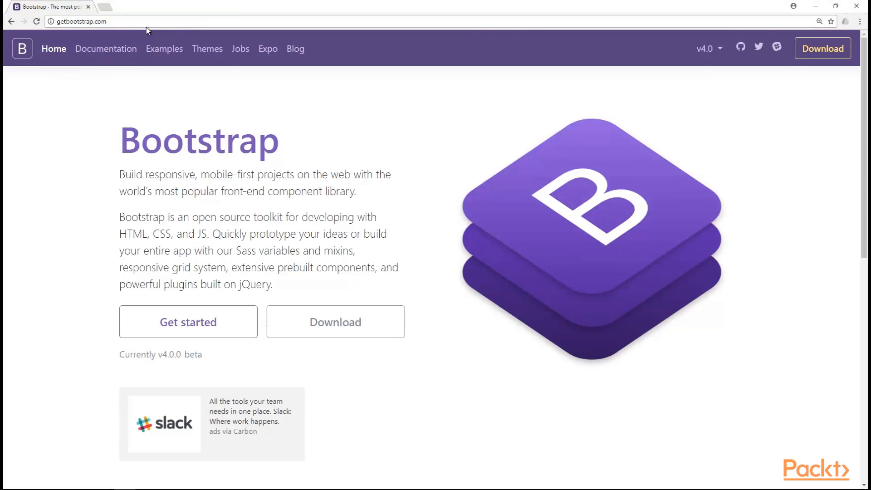
# - Paste Bootstrap's CDN jQuery, Popper and Bootstrap script tags before </body> in section2.html
pyautogui.scroll(-3)
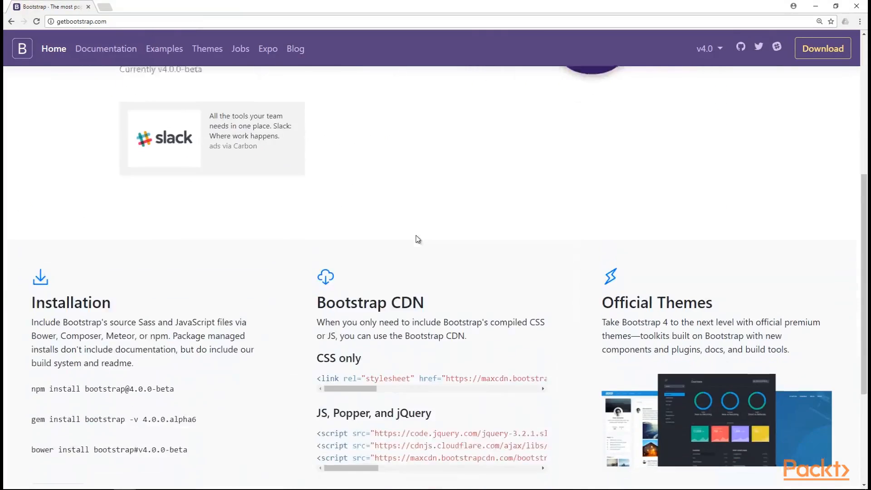
pyautogui.scroll(-3)
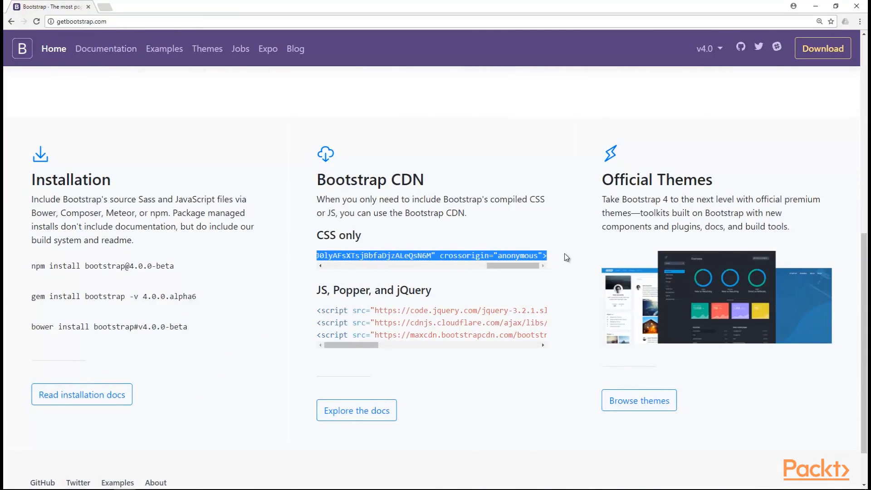
pyautogui.moveTo(463, 155)
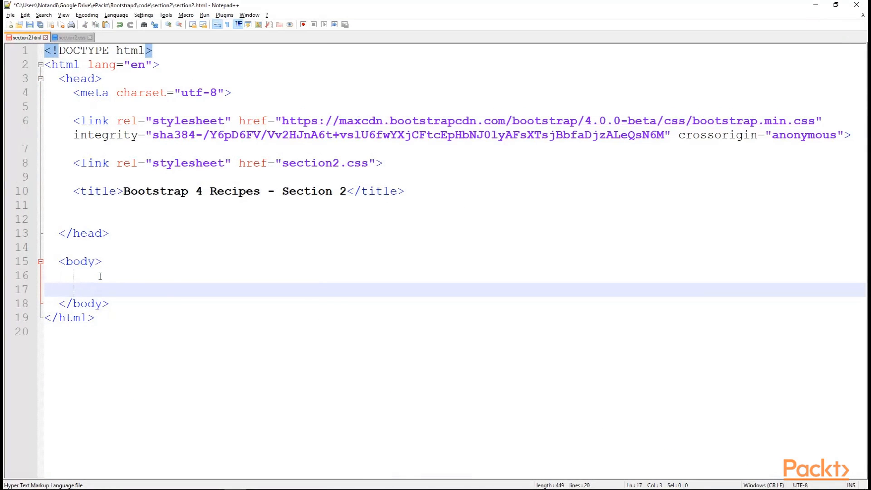
pyautogui.press('Return')
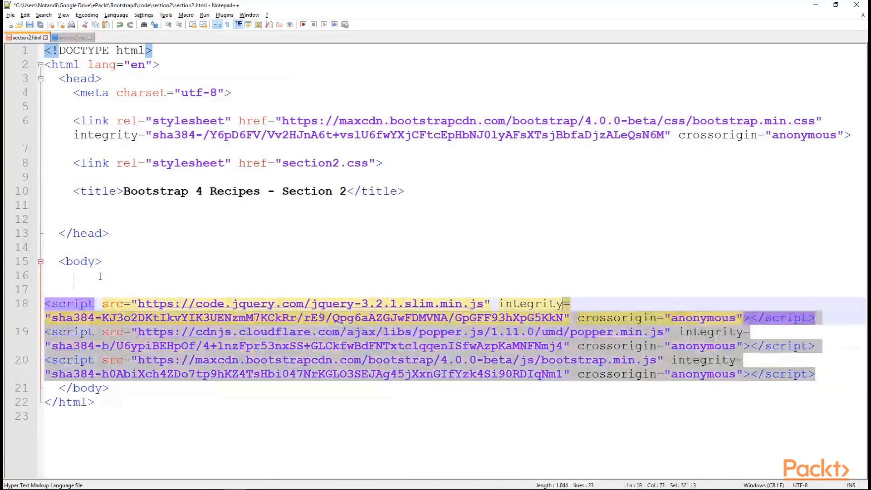
pyautogui.click(70, 37)
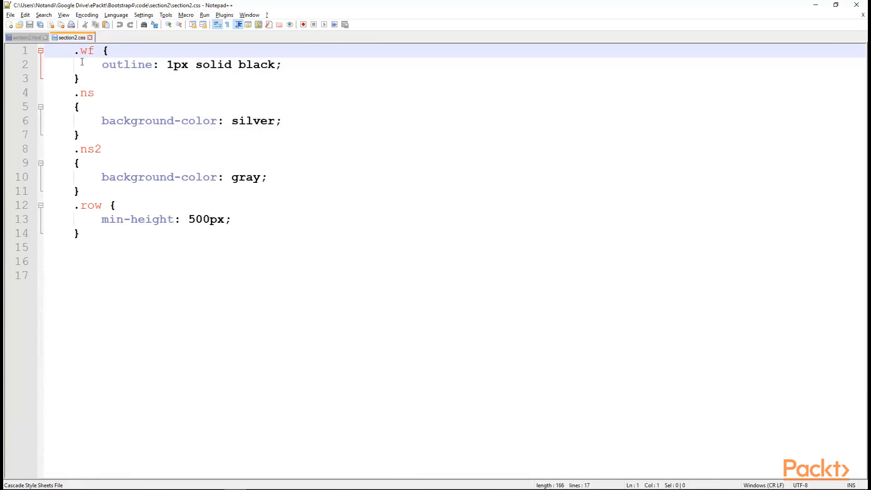
# - Review the .wf, .ns, .ns2 and .row rules in section2.css, then return to section2.html
pyautogui.doubleClick(86, 50)
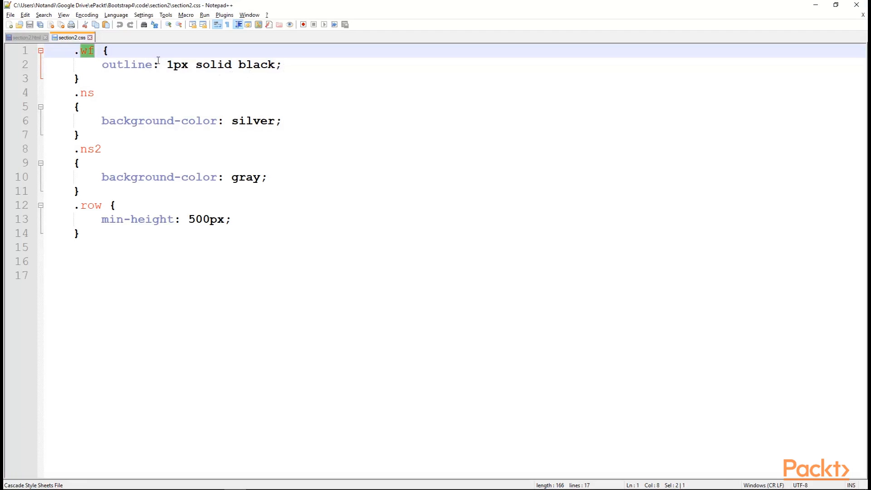
pyautogui.moveTo(277, 71)
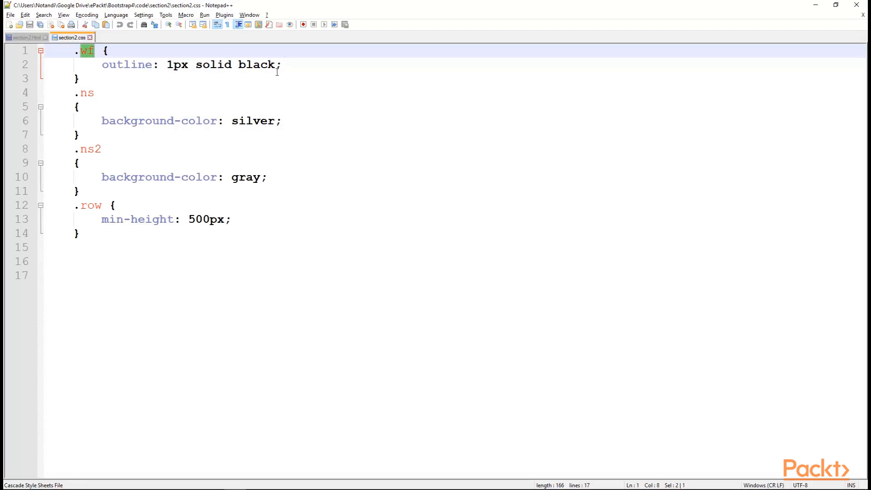
pyautogui.moveTo(333, 76)
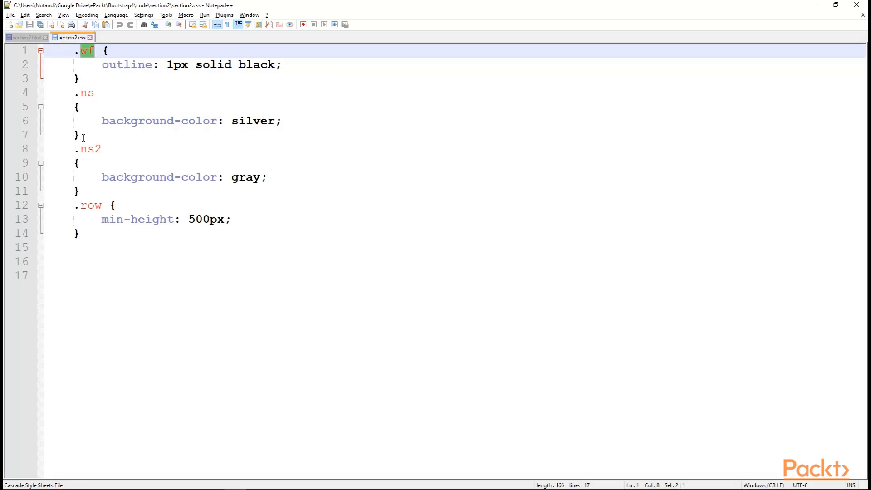
pyautogui.moveTo(297, 120)
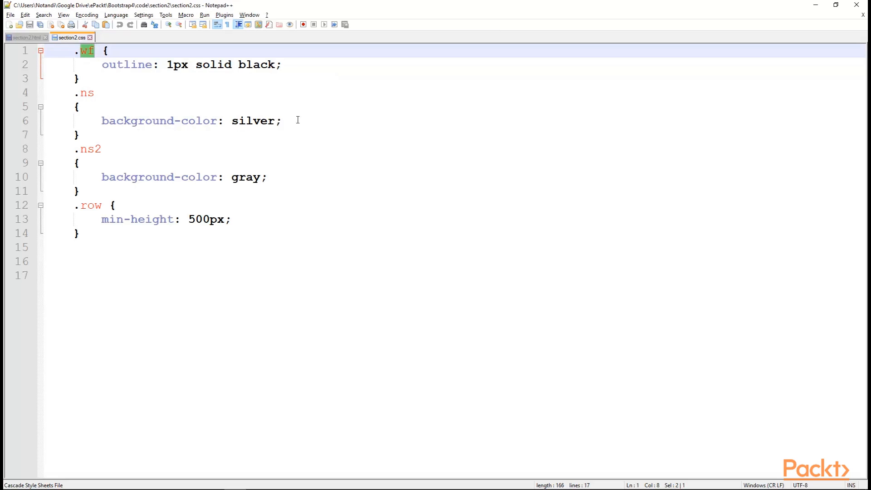
pyautogui.moveTo(142, 160)
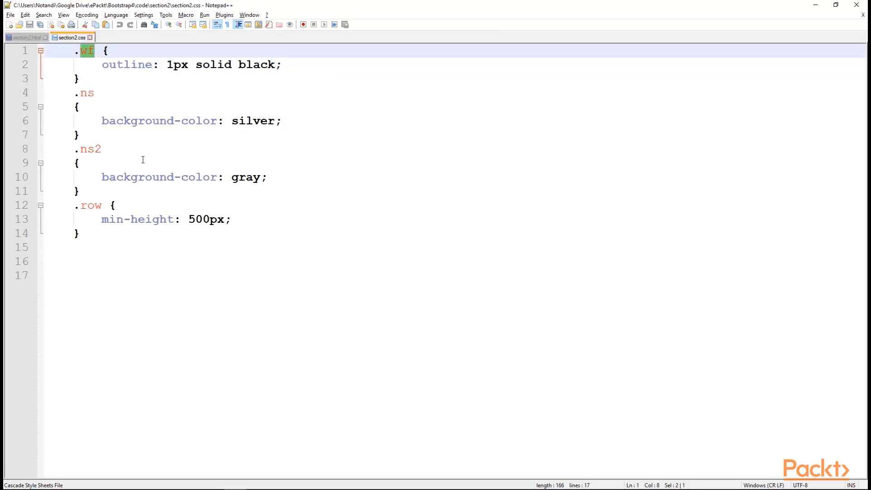
pyautogui.moveTo(178, 215)
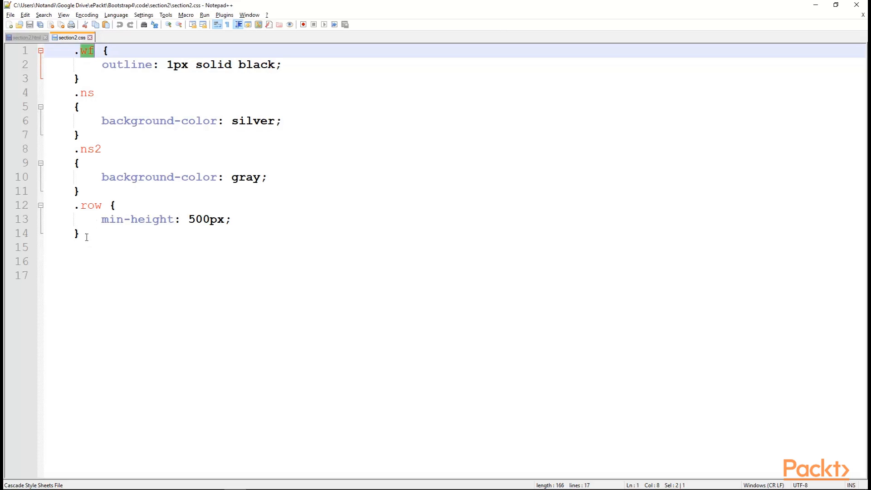
pyautogui.moveTo(245, 220)
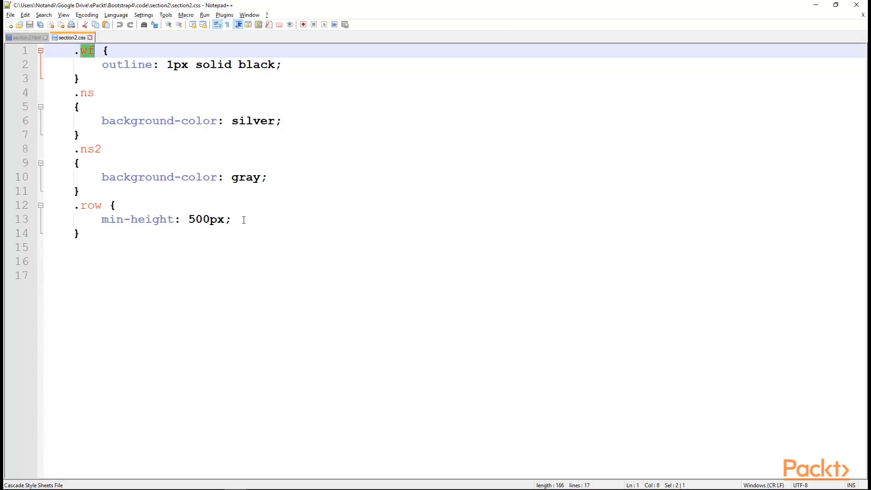
pyautogui.moveTo(225, 219)
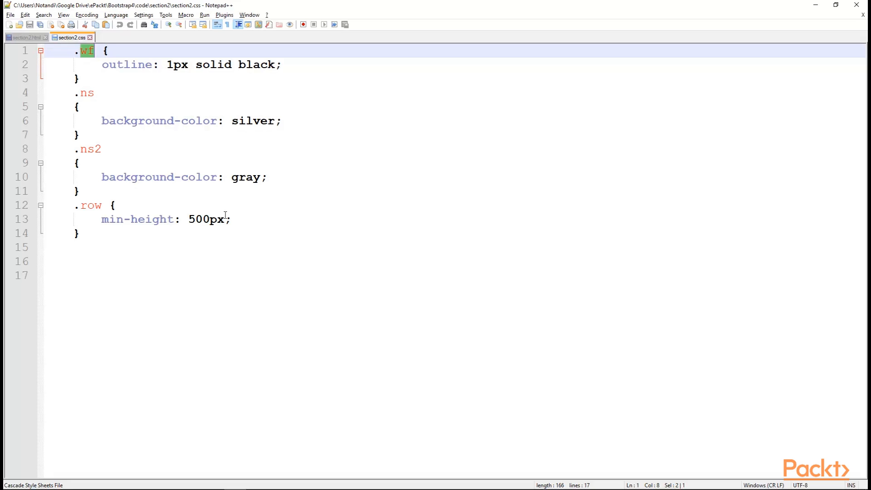
pyautogui.click(24, 37)
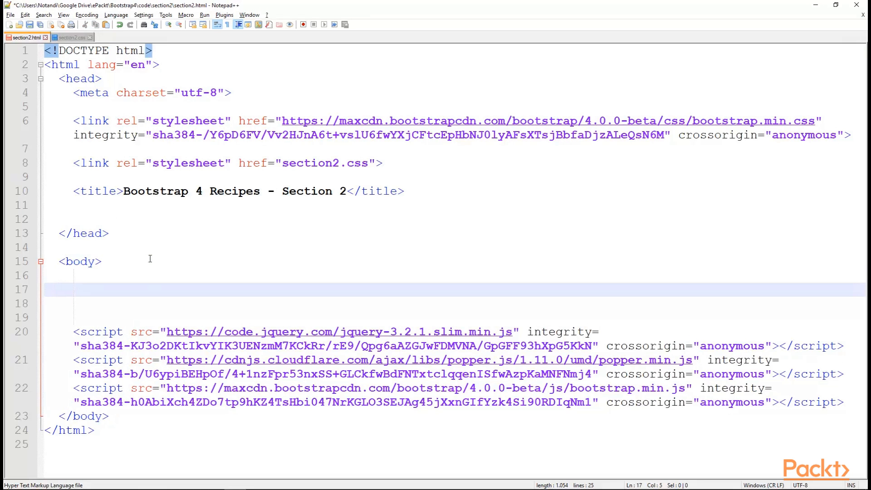
# - Add a container div with a row and a column labelled 'Carousel' to the body
pyautogui.write('<div class>')
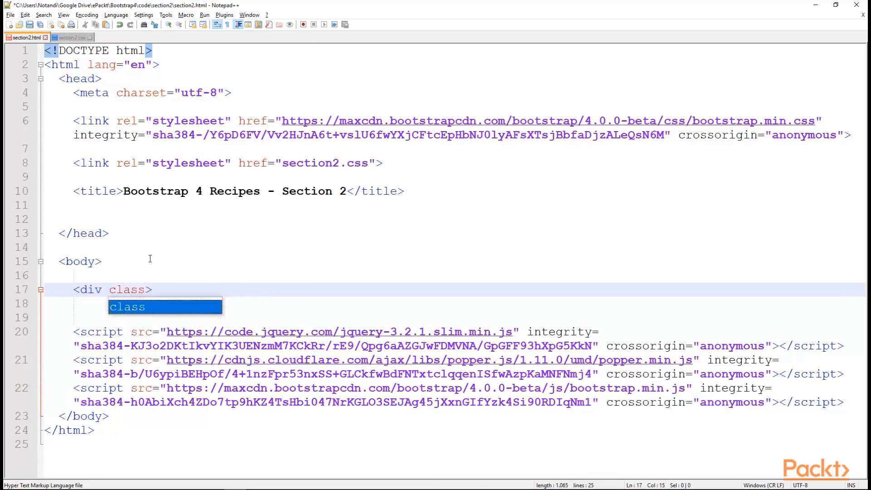
pyautogui.write('="container"')
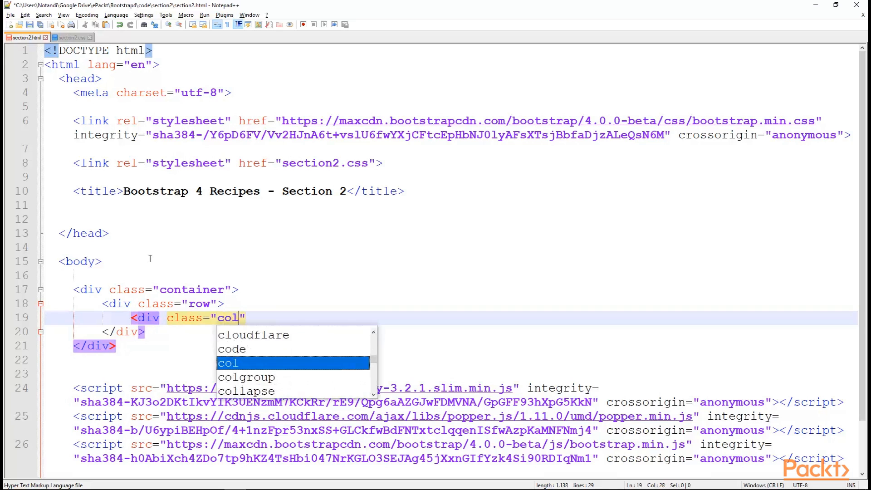
pyautogui.write('w')
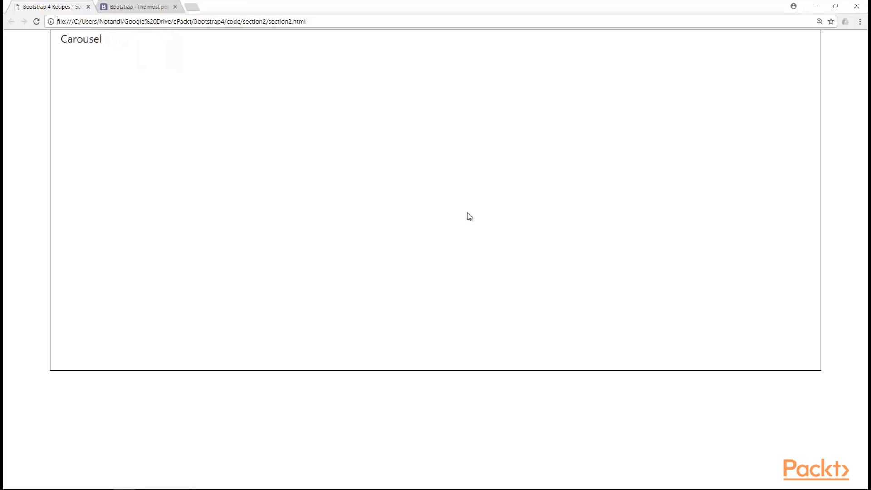
pyautogui.moveTo(109, 60)
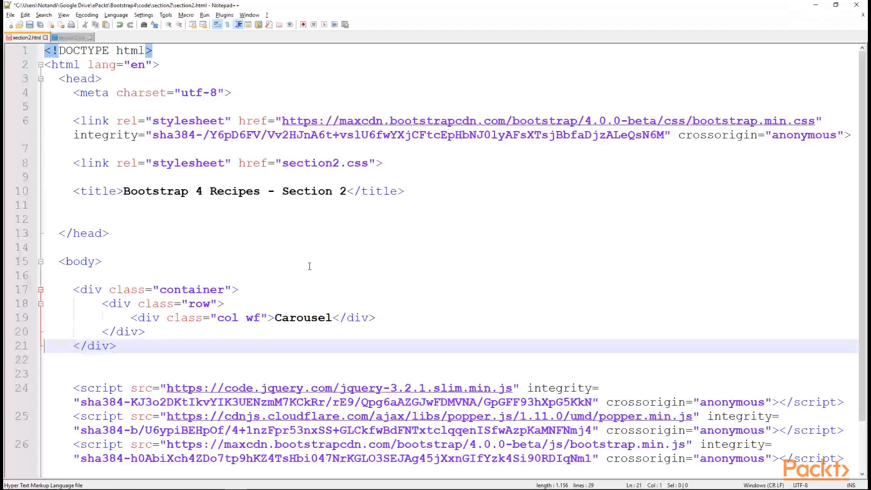
# - Add a row of three 'col wf' columns: Service 1, Service 2, Service 3
pyautogui.press('enter')
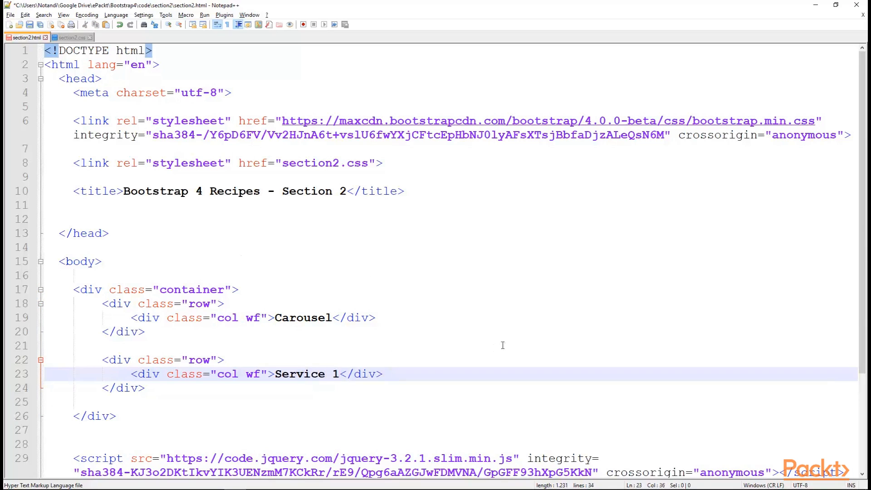
pyautogui.write('<div class="col wf">Service 1</div>')
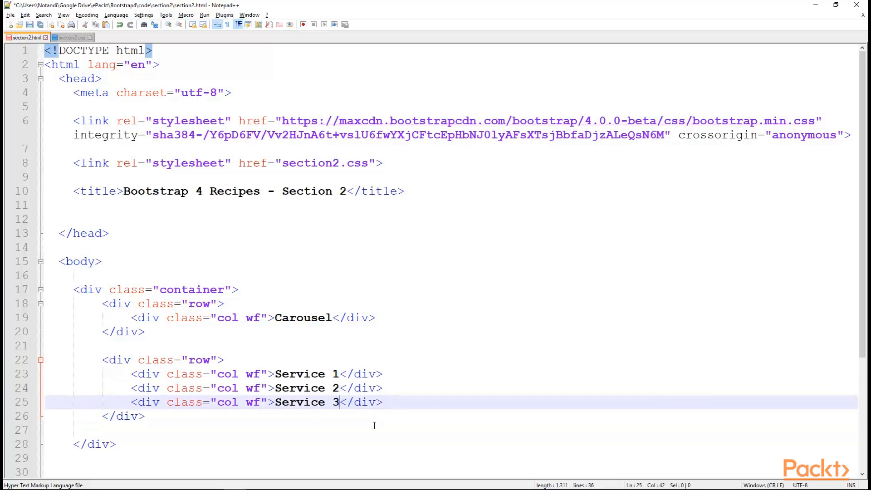
pyautogui.moveTo(347, 408)
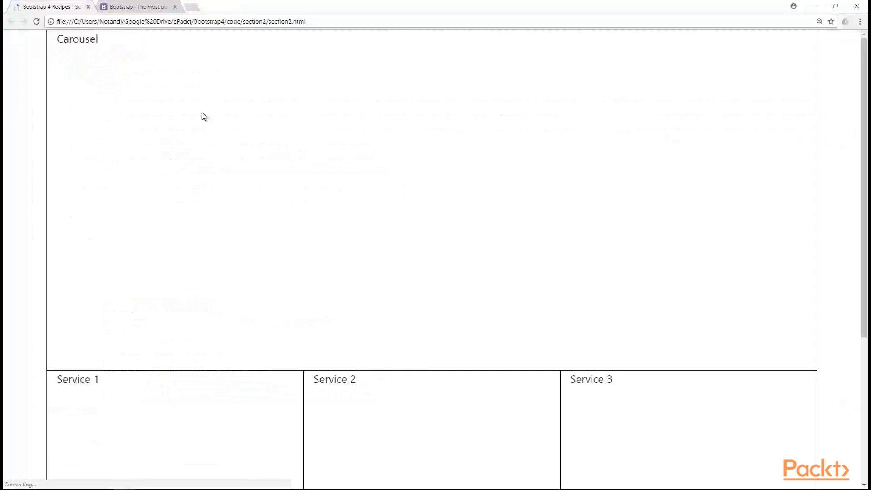
# - Scroll the Chrome preview to the three Service columns below Carousel
pyautogui.scroll(-3)
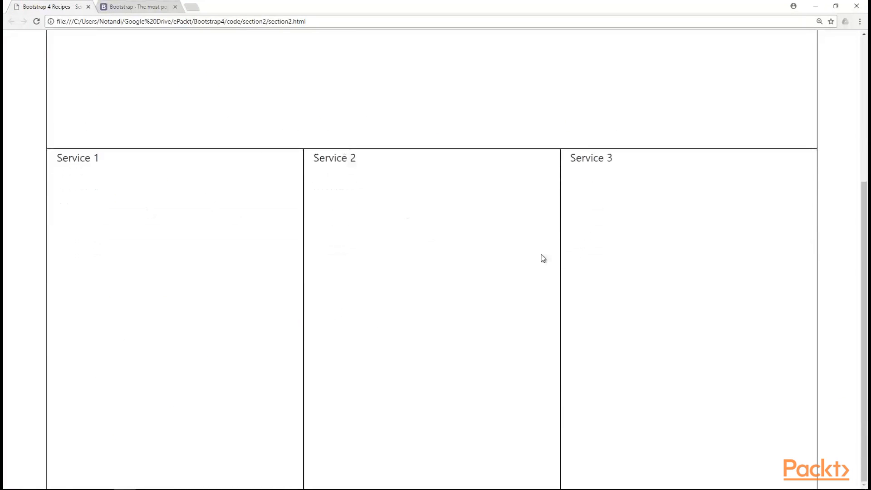
pyautogui.moveTo(217, 316)
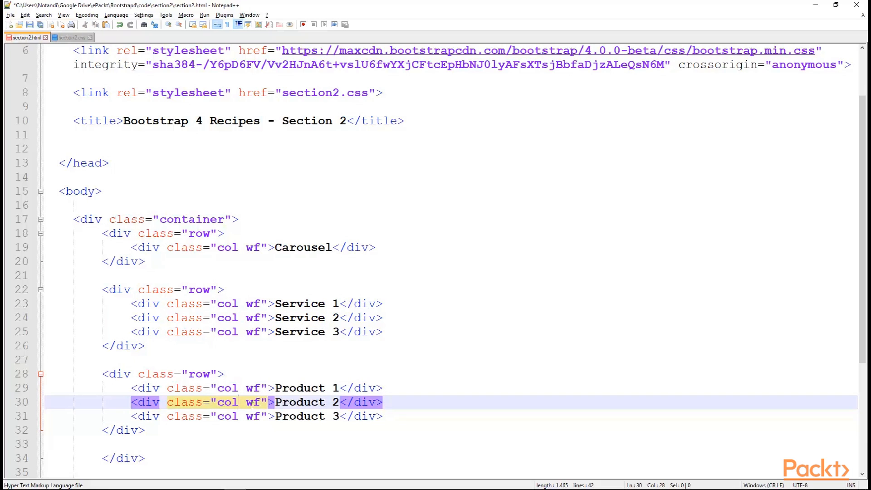
# - Add a Product 1–3 row and change Product 2's class to col-6
pyautogui.write('-6')
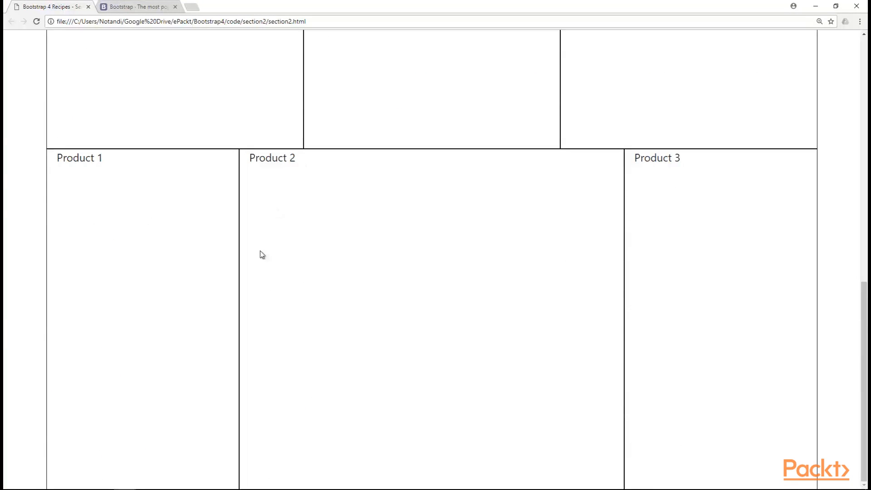
pyautogui.moveTo(657, 227)
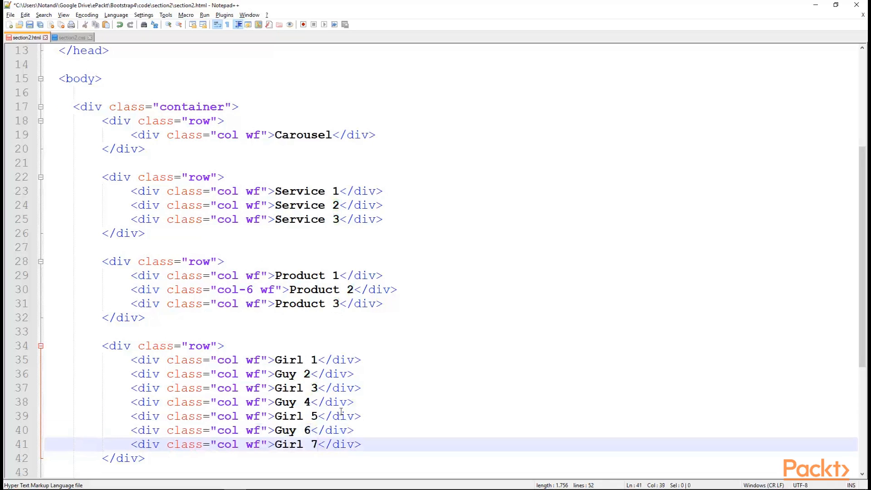
# - Add a seven-column team row from Girl 1 through Girl 7
pyautogui.scroll(-3)
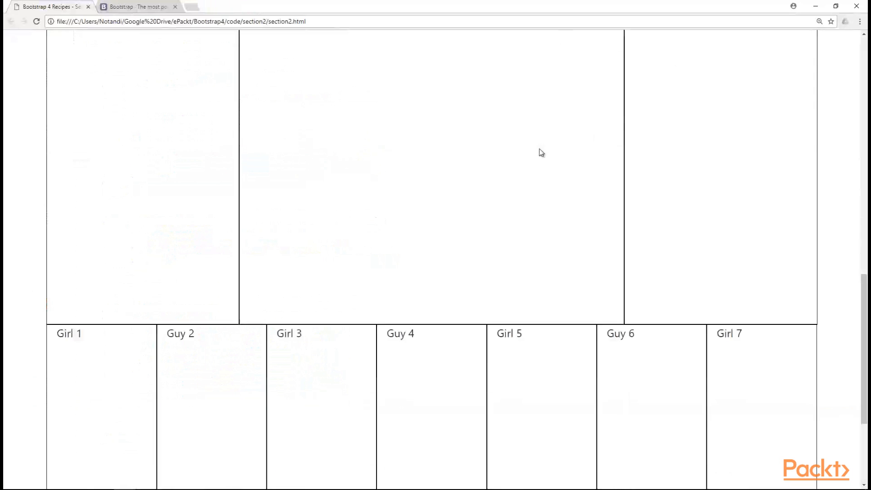
# - Scroll the Chrome preview to the seven team columns below the Product row
pyautogui.scroll(-3)
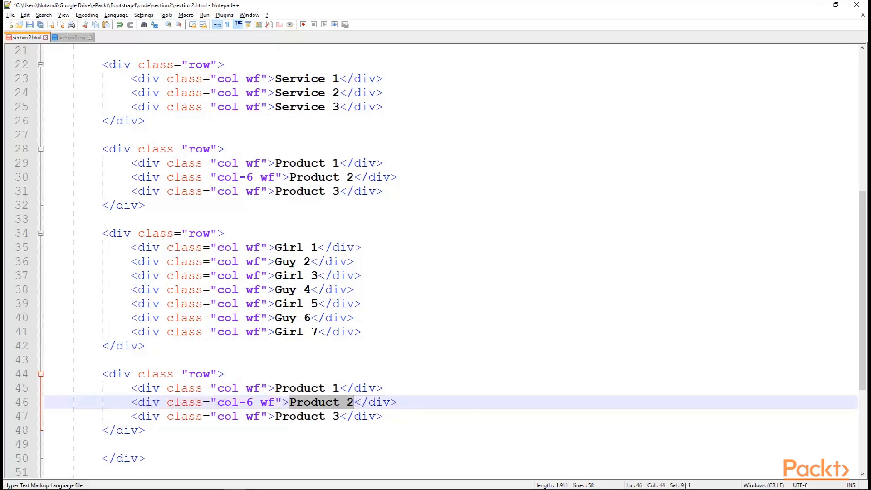
# - Turn the copied row into Empty/Contact Us/Empty with col-lg-2 and col col-12 col-md-auto classes
pyautogui.write('Contact Us')
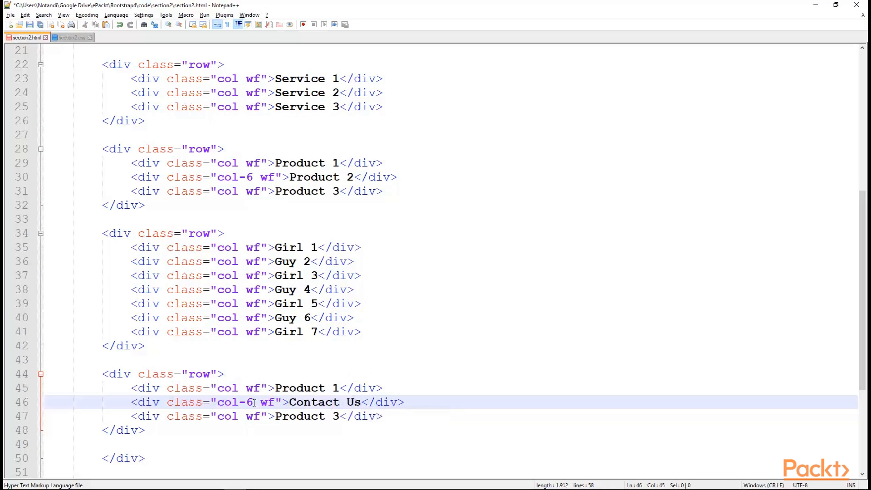
pyautogui.doubleClick(300, 388)
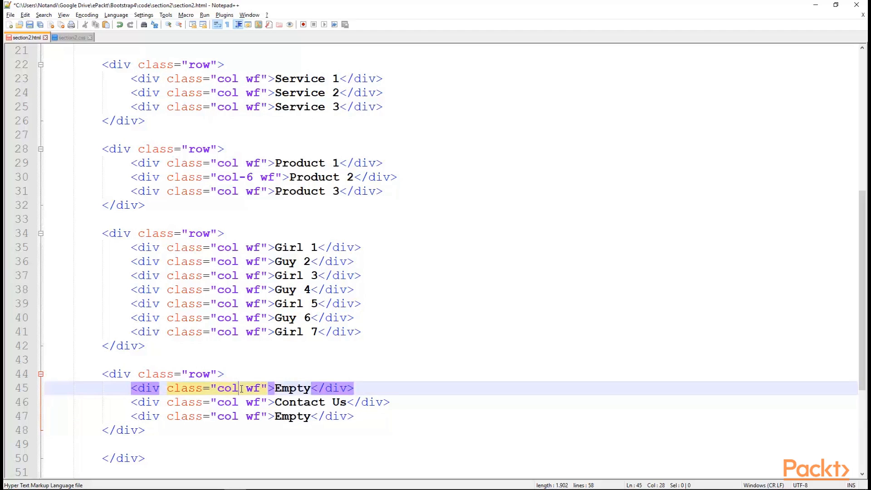
pyautogui.write('-lg-2')
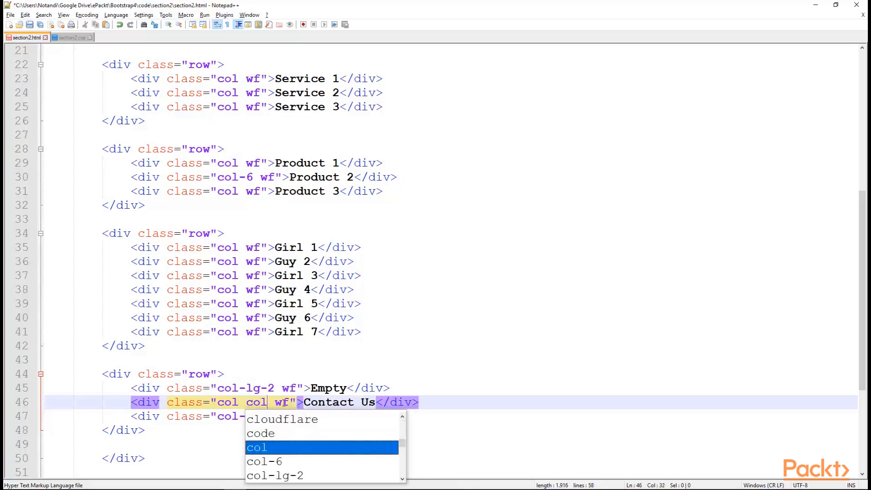
pyautogui.write('col-12 col-md-')
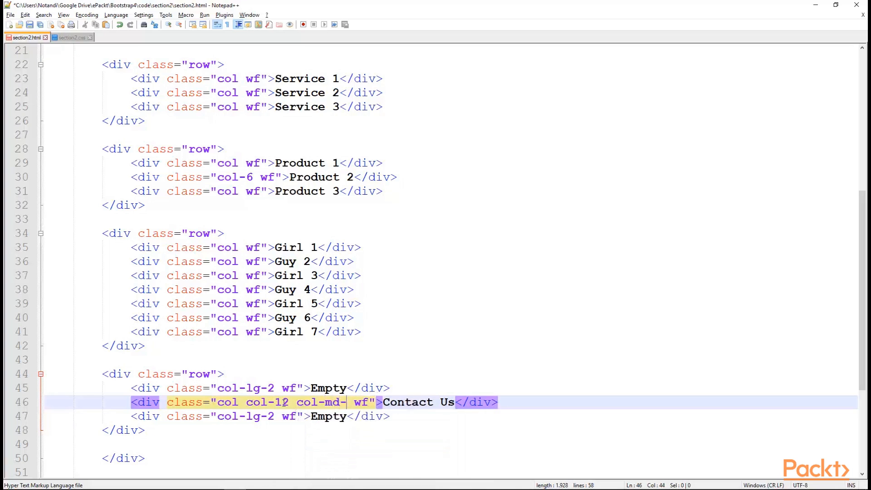
pyautogui.write('auto')
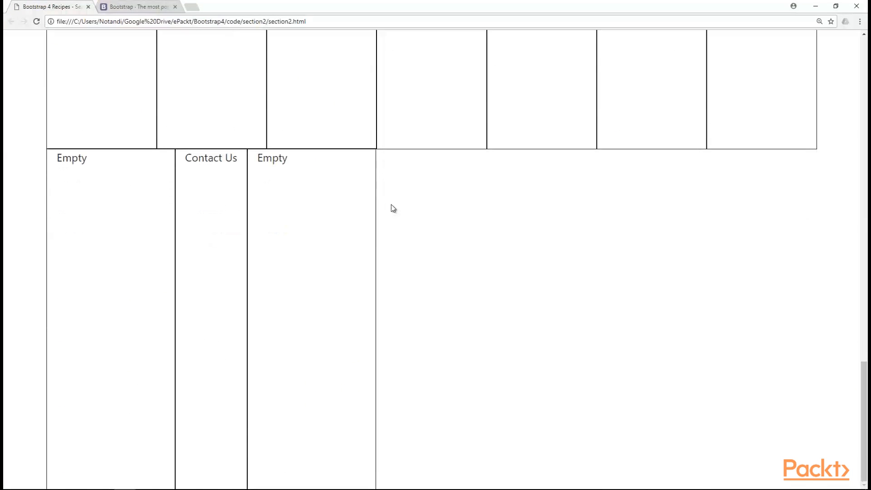
pyautogui.moveTo(521, 180)
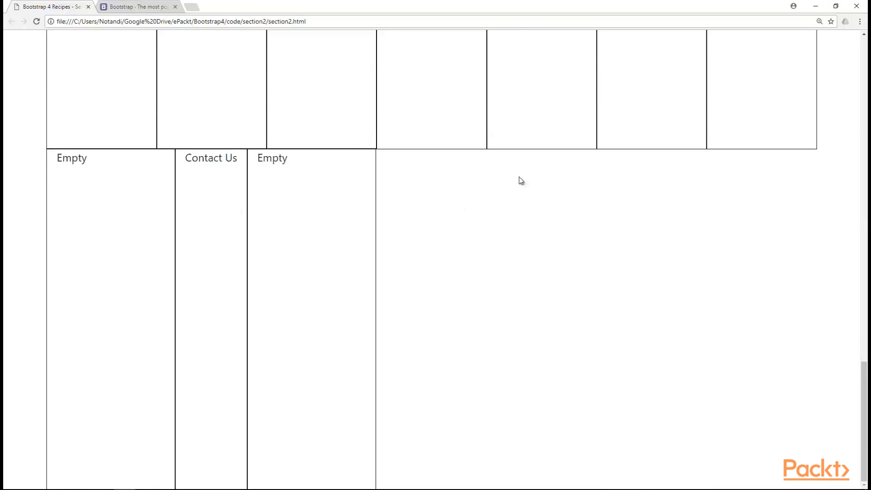
pyautogui.moveTo(611, 148)
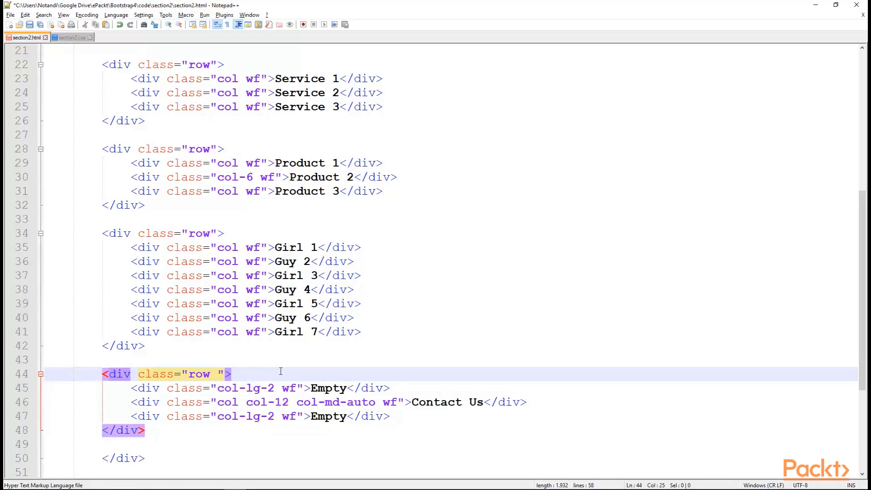
# - Type 'justify' into the last row's class attribute to start justify-content-center
pyautogui.write('justify')
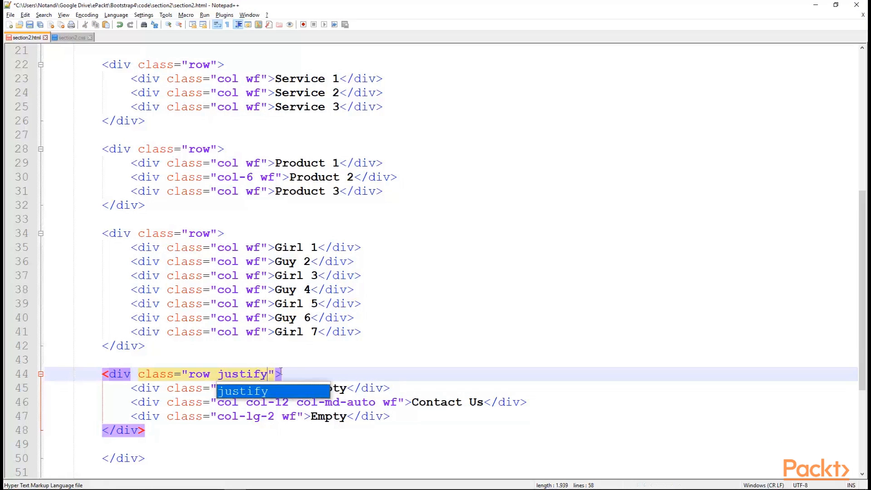